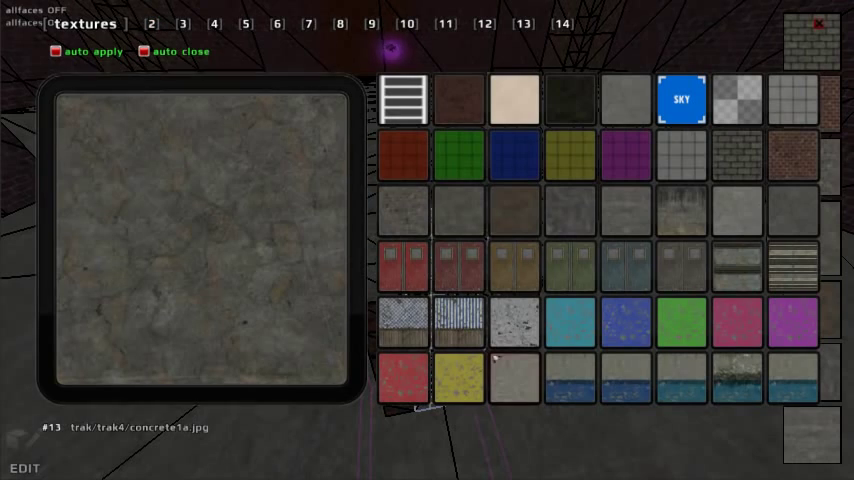
mouse_move(510, 385)
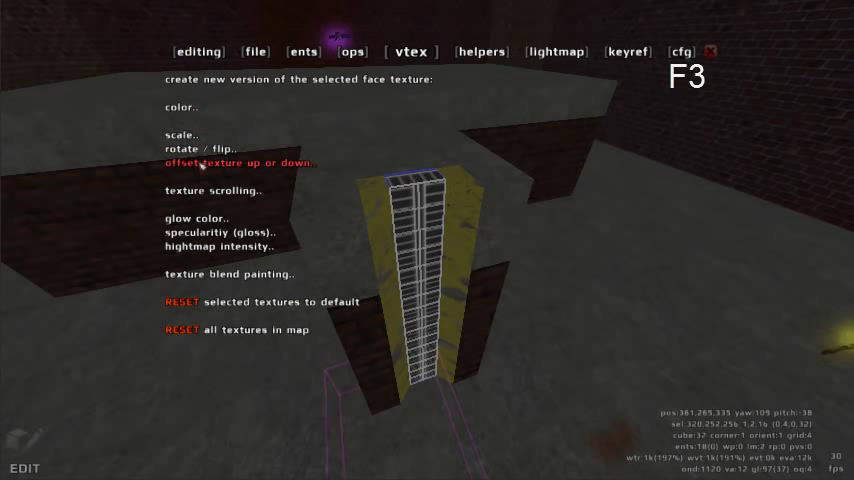
Step: Offset the pillar's ladder texture along X and cycle face textures until the rungs are centred
click(239, 162)
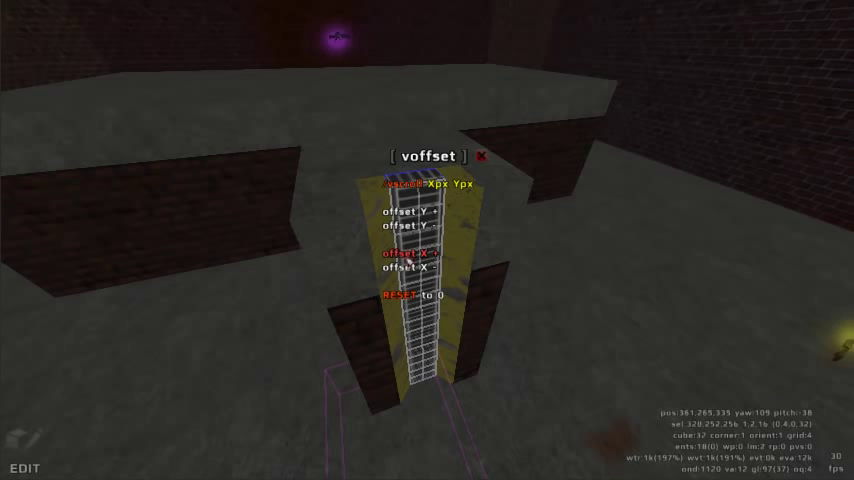
click(482, 157)
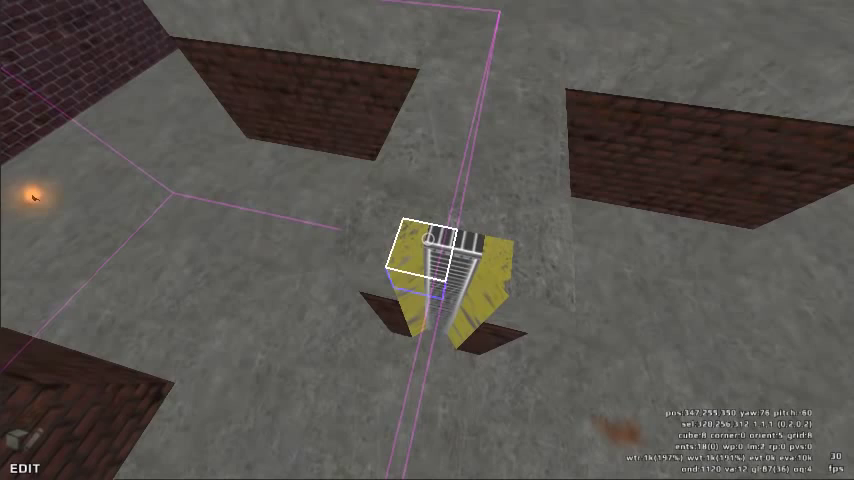
key(0)
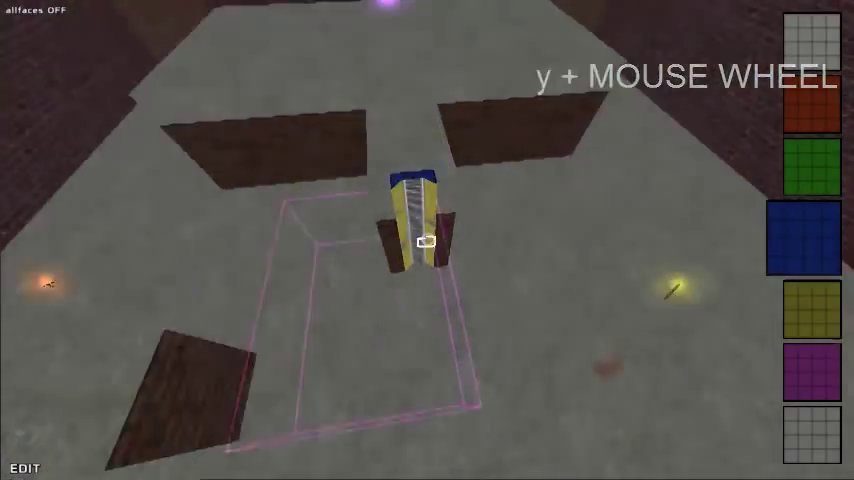
key(j)
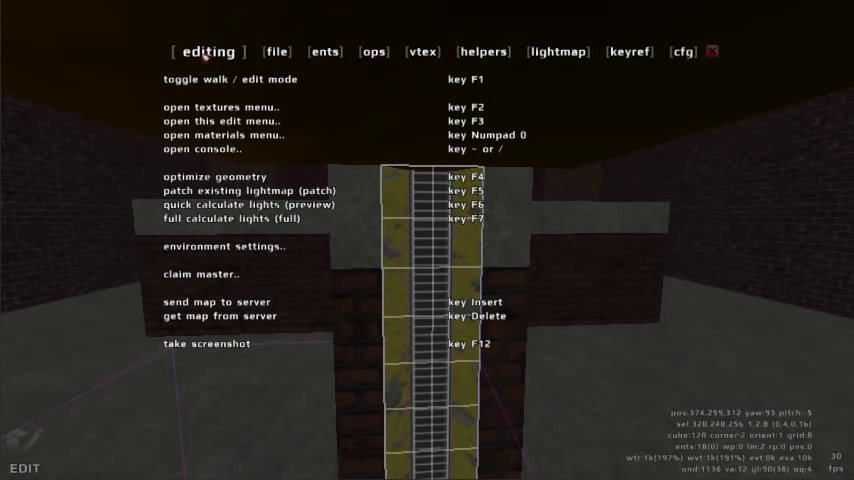
mouse_move(222, 134)
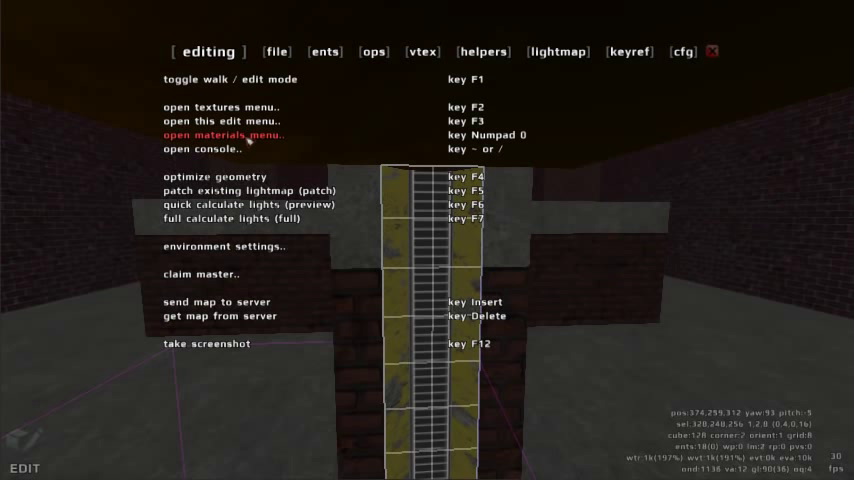
Step: Apply the ladder material to the pillar and switch the map into play mode
click(223, 135)
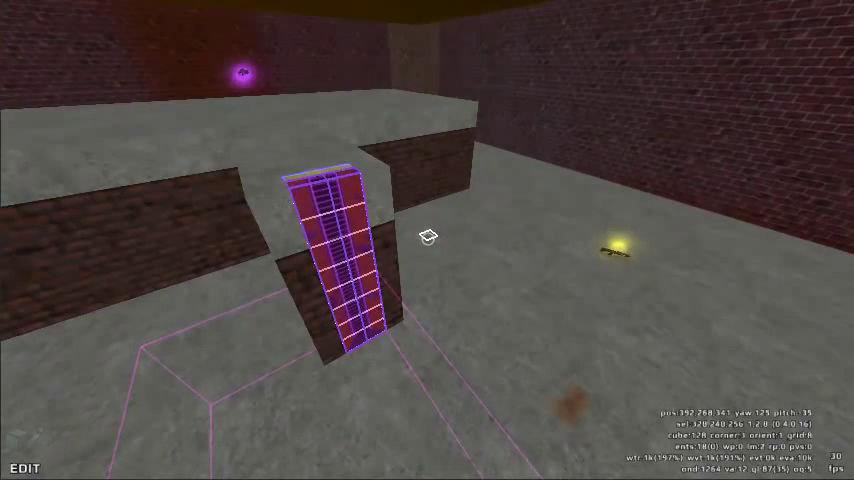
key(F1)
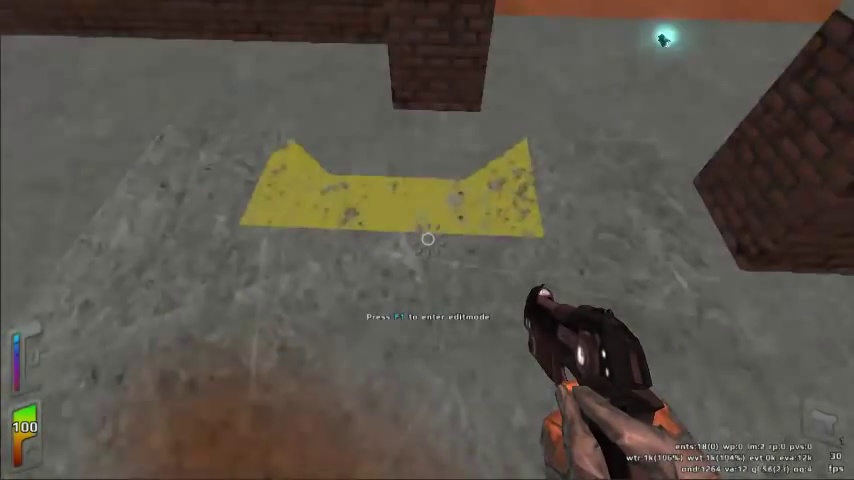
mouse_move(427, 240)
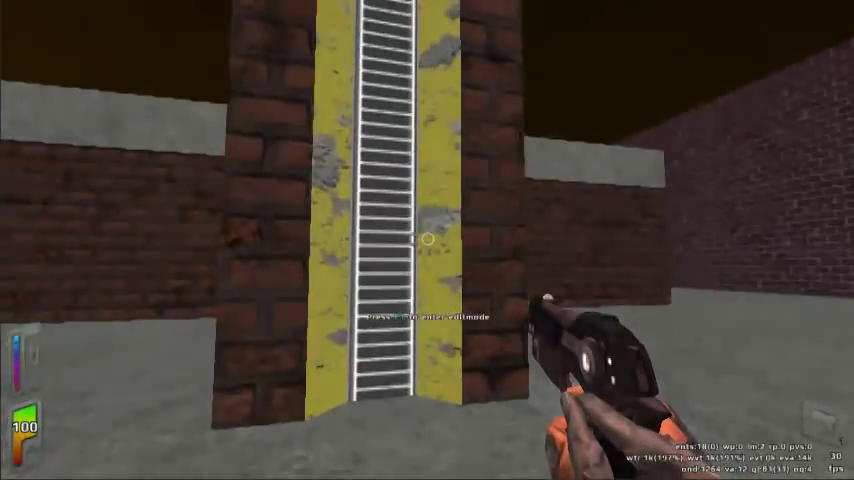
Step: Test-climb the ladder pillar, then toggle back to edit mode with F1
key(F1)
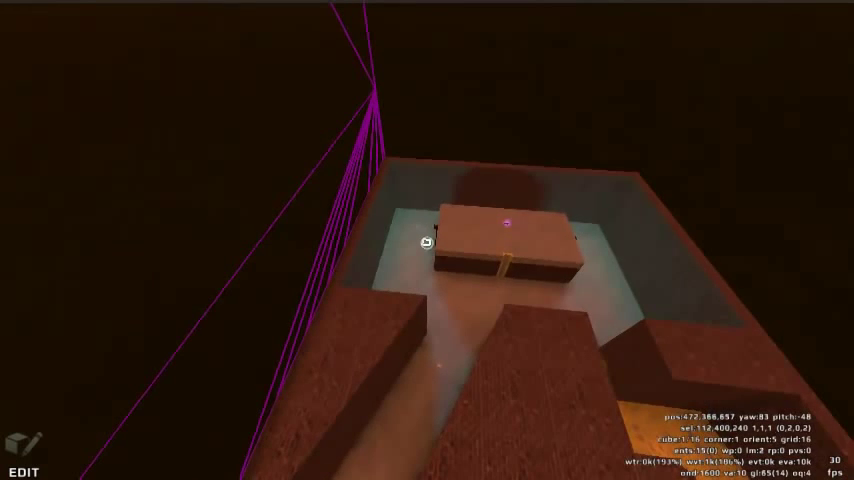
mouse_move(427, 240)
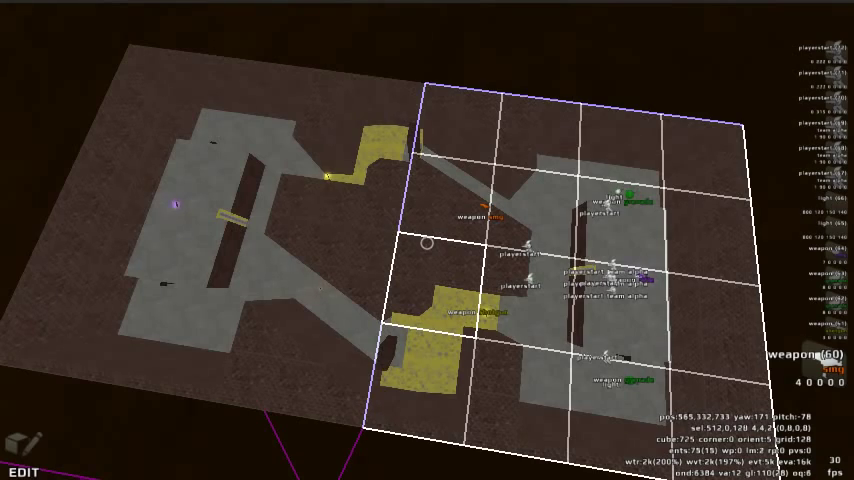
Step: Paste a copy of the alpha base on the far side, then deselect entities on the ents page
key(z)
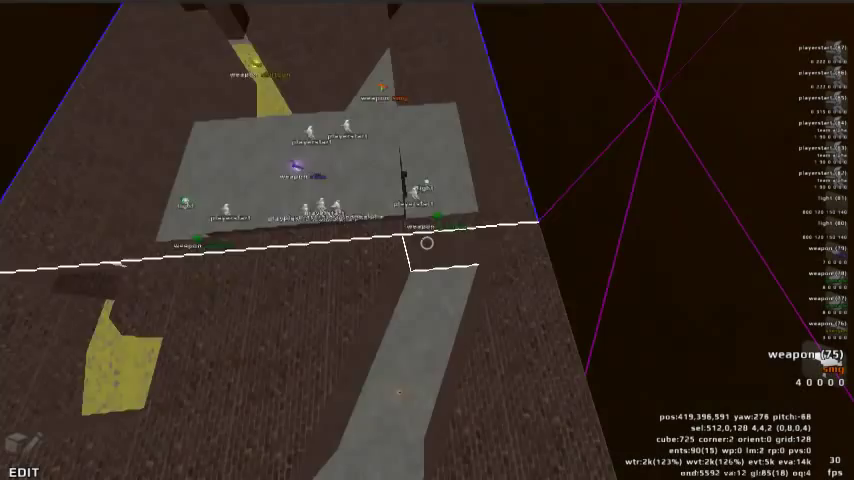
key(x)
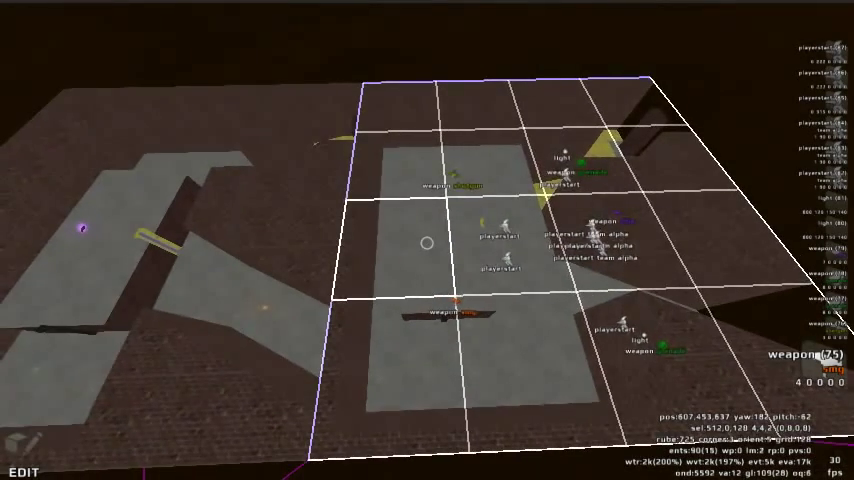
click(313, 55)
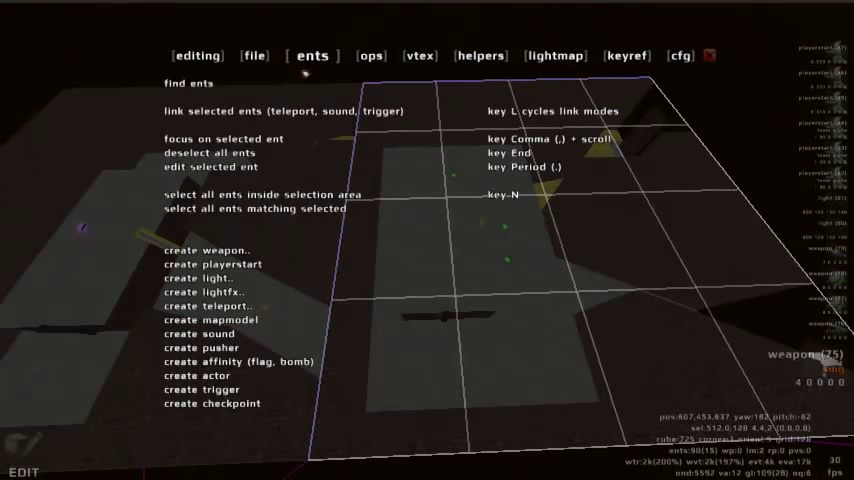
mouse_move(210, 167)
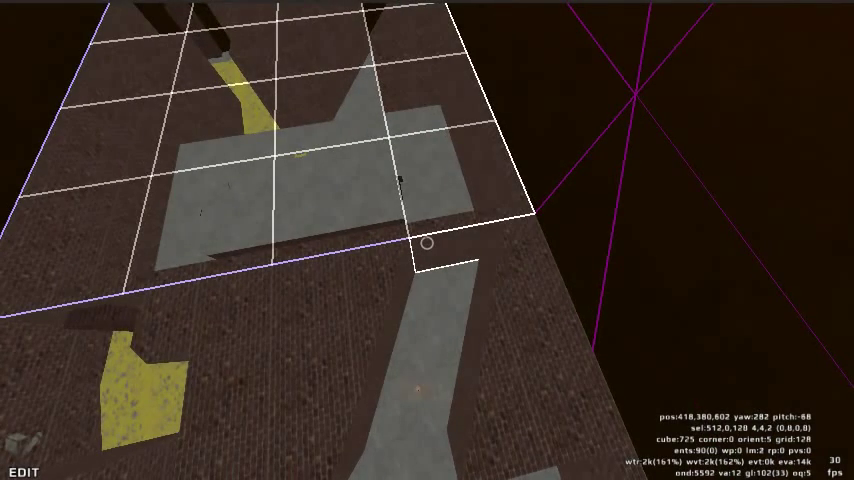
right_click(425, 243)
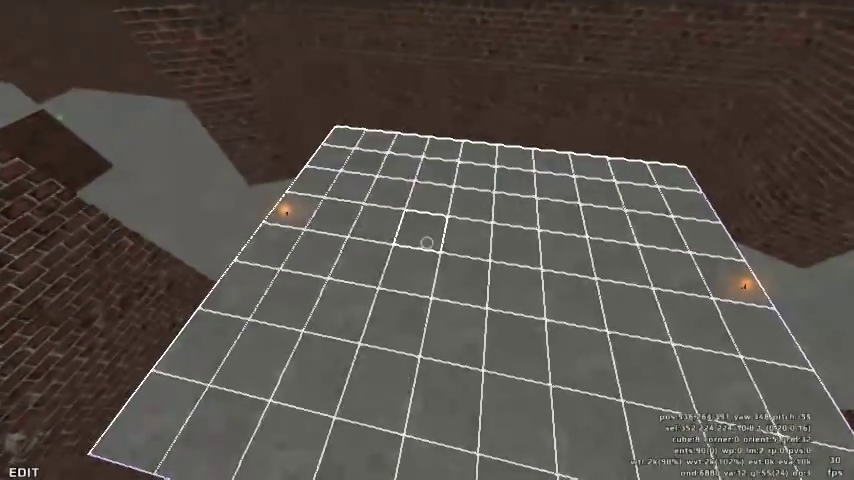
mouse_move(427, 240)
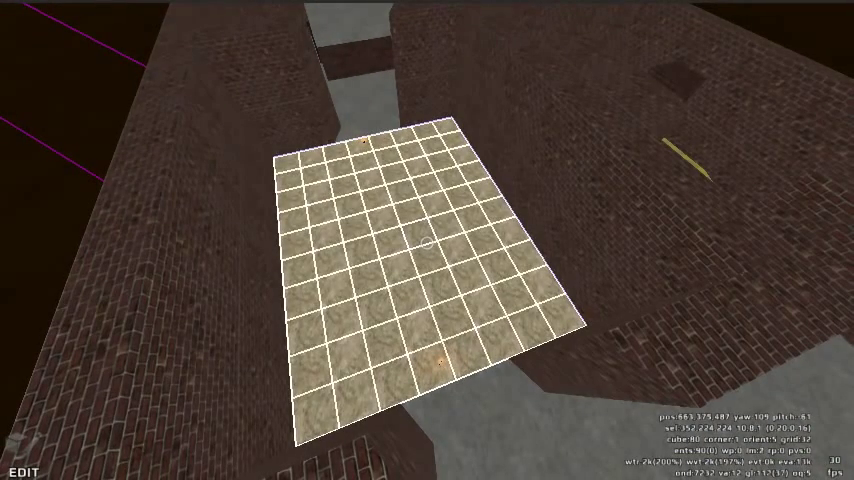
Step: Raise the sandy floor into hilly terrain in heightmap mode and check its outline wireframe
key(h)
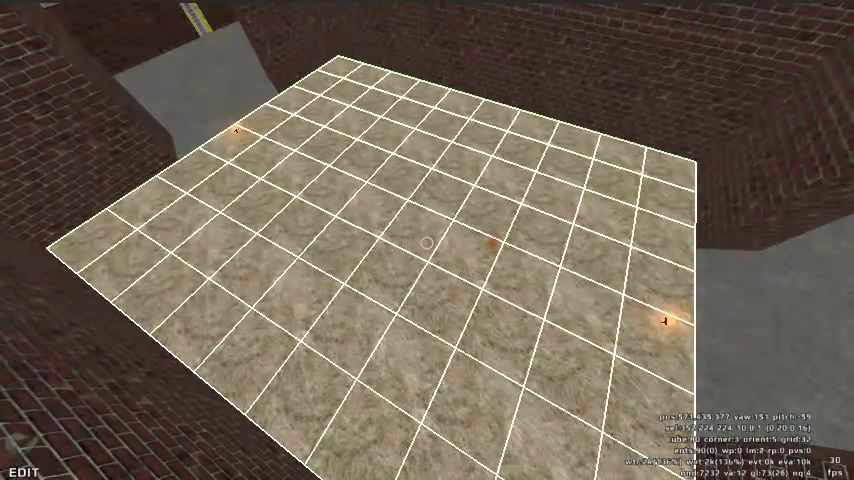
scroll(up, 3)
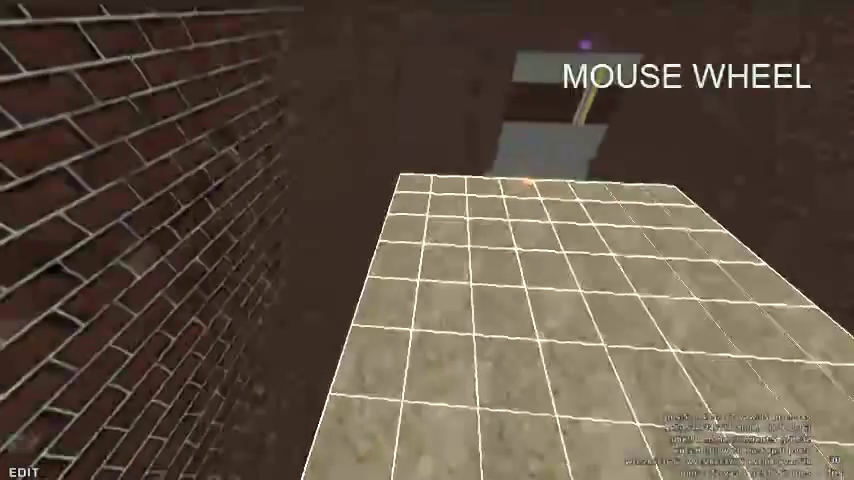
scroll(down, 3)
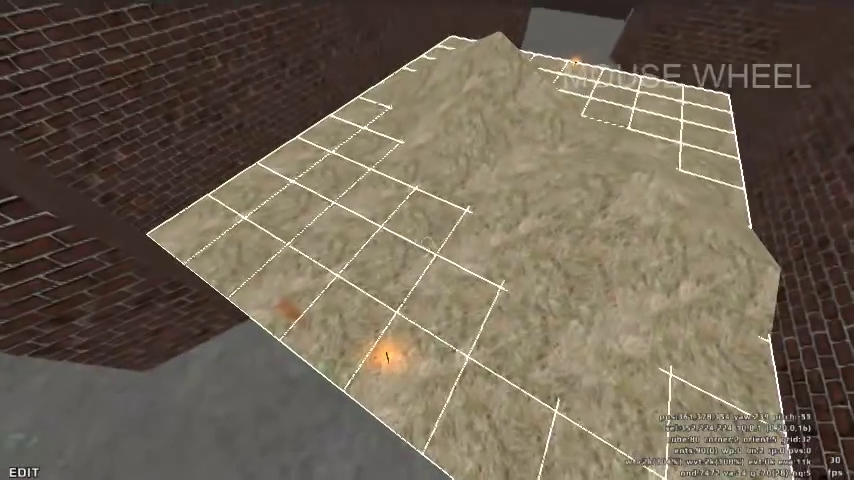
key(o)
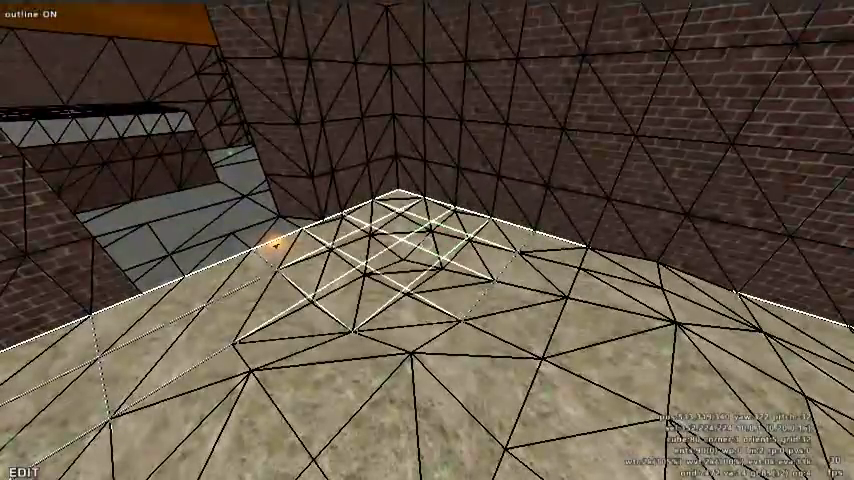
mouse_move(427, 240)
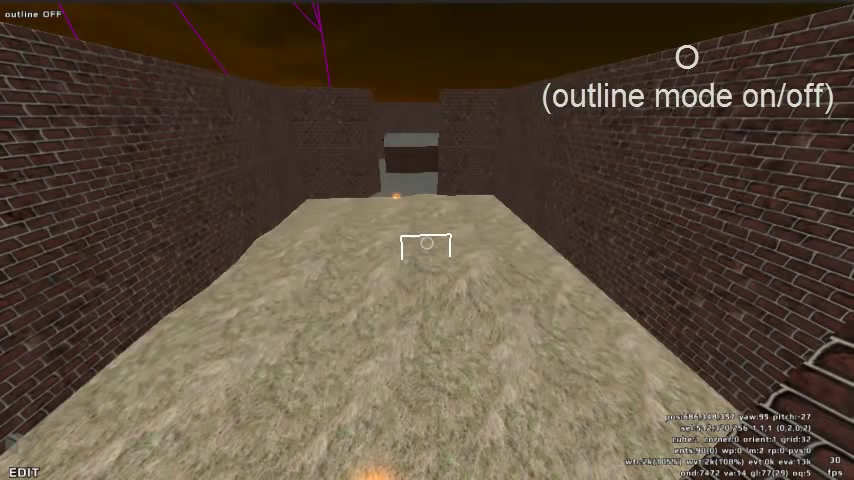
Step: Run calclight with F7 to recompute the map's lighting
key(F7)
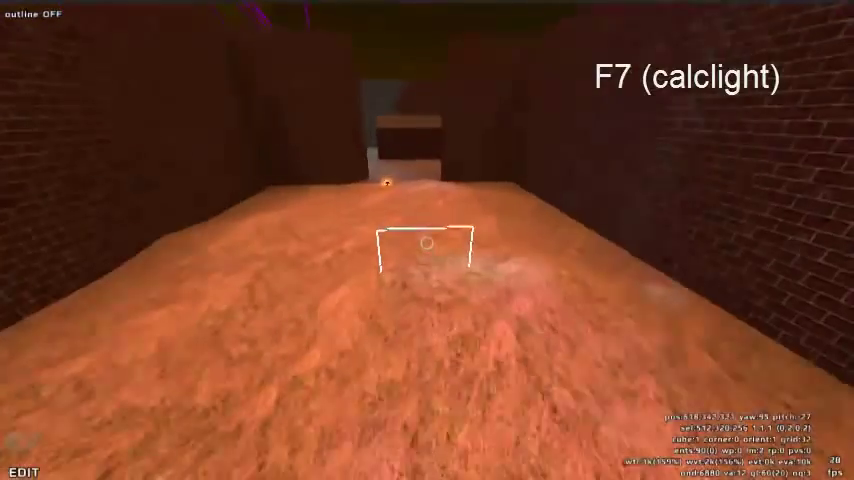
key(F7)
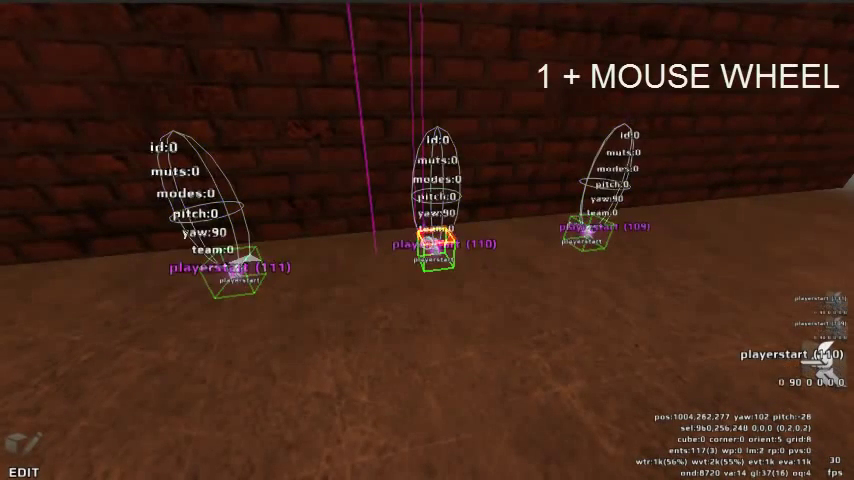
Step: Change the team attribute on the player start spawns
key(space)
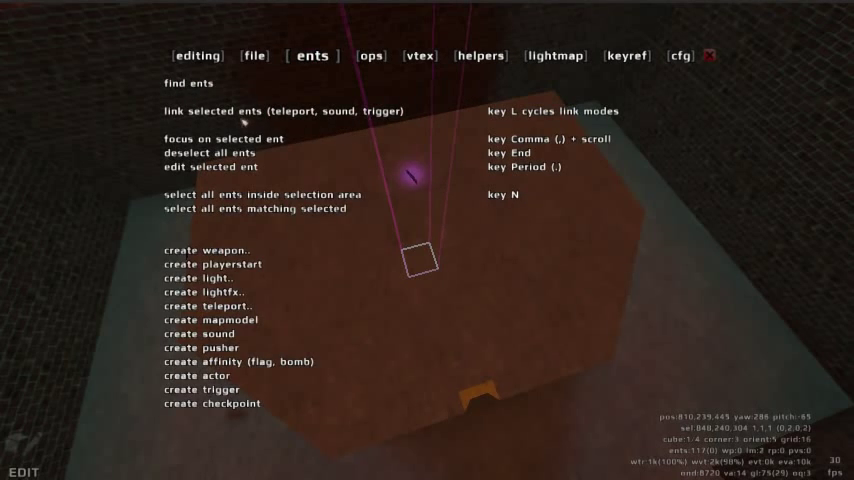
mouse_move(200, 347)
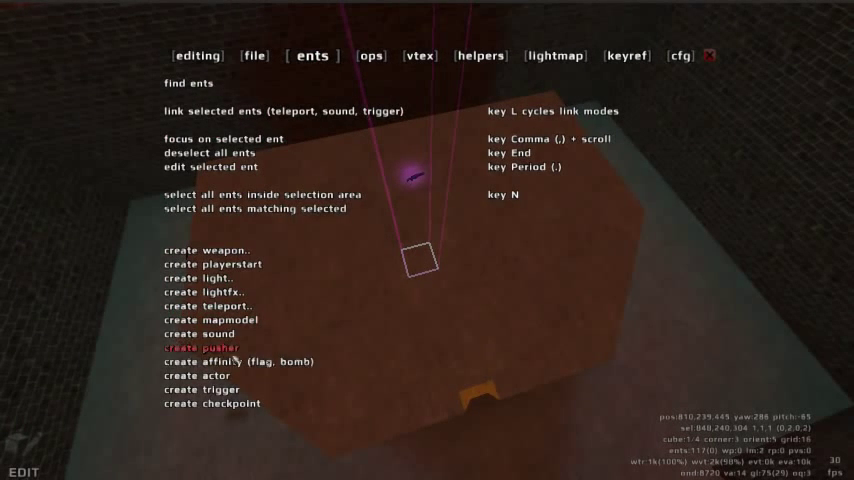
Step: Create a flag affinity entity and scroll its team attribute to alpha
click(238, 361)
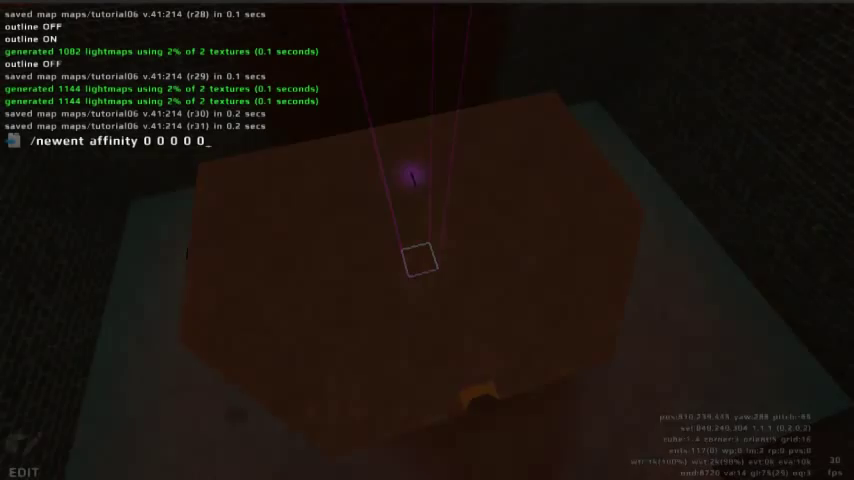
key(Return)
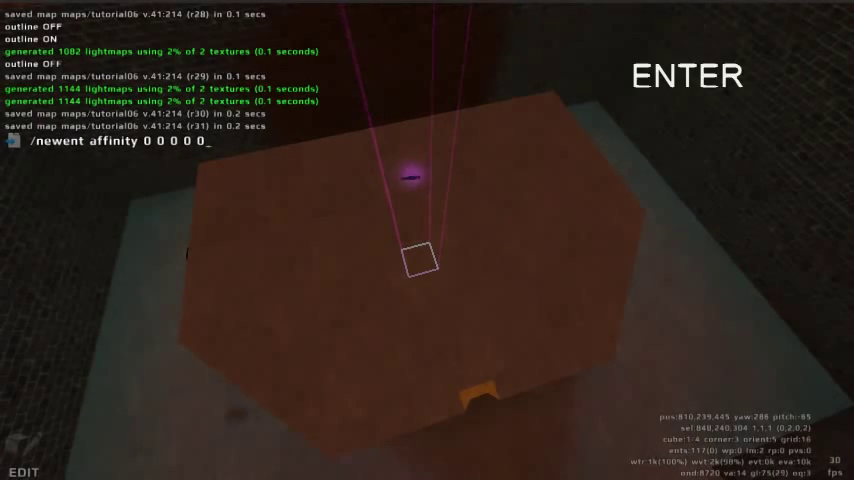
key(Return)
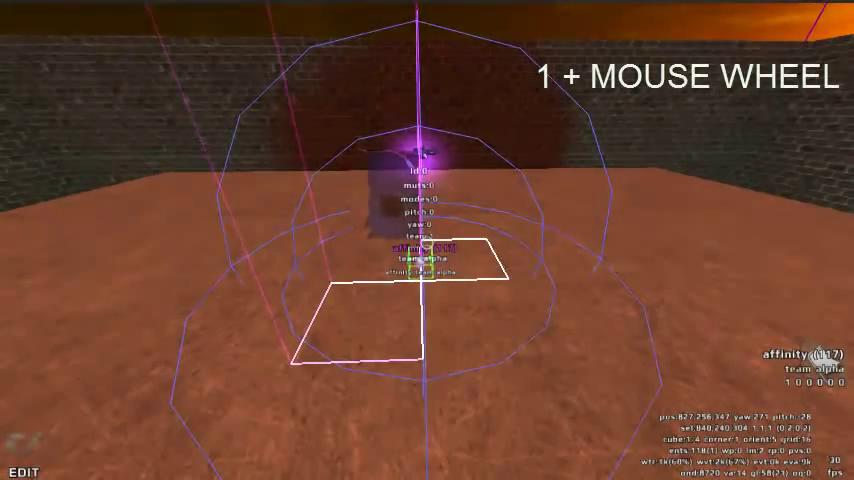
scroll(up, 3)
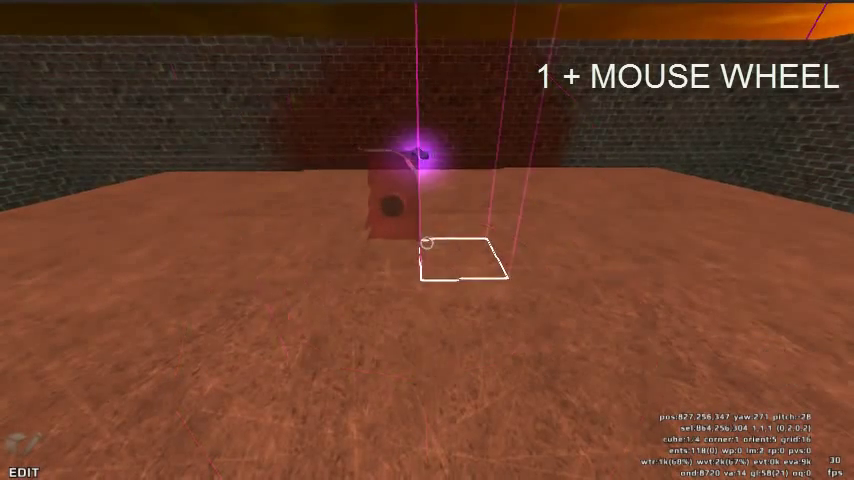
Step: Copy the flag into the opposing base for team omega
key(c)
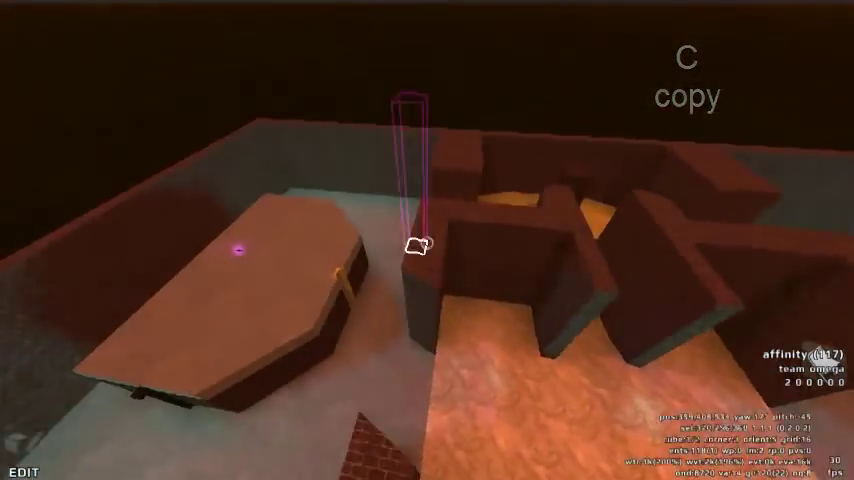
key(v)
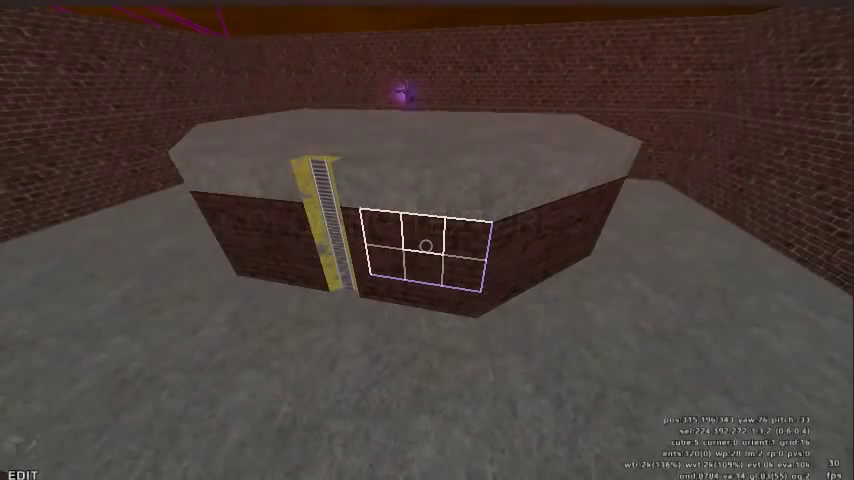
mouse_move(427, 240)
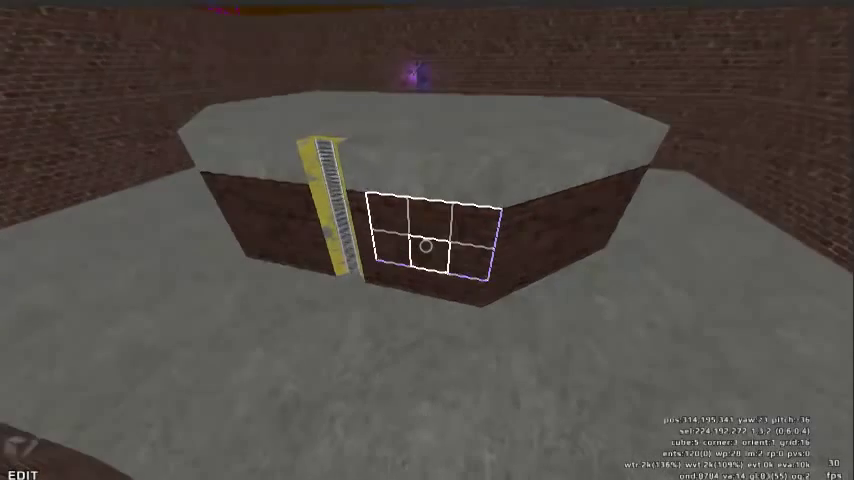
Step: Tint the selected brick wall faces blue with vcolor 0.3 0.3 1.0
click(408, 58)
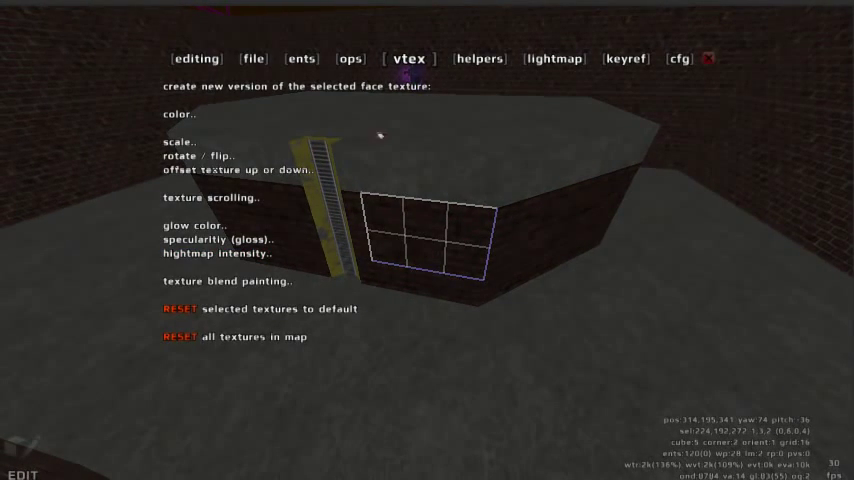
click(350, 58)
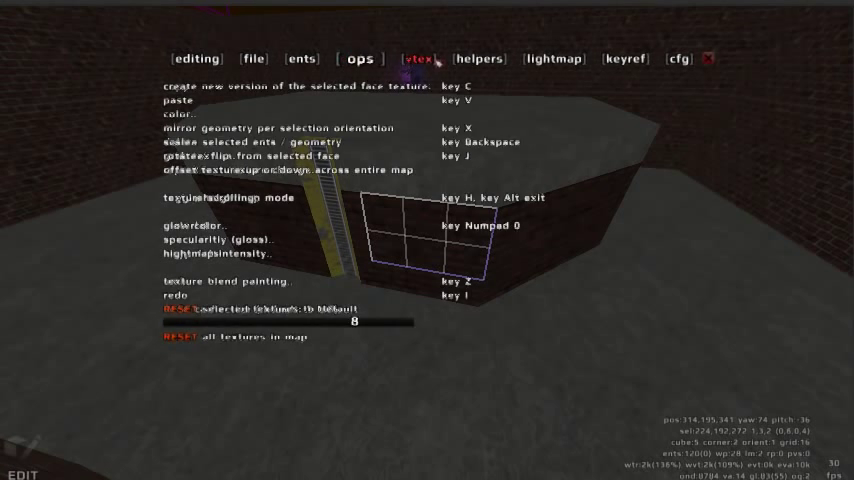
click(408, 58)
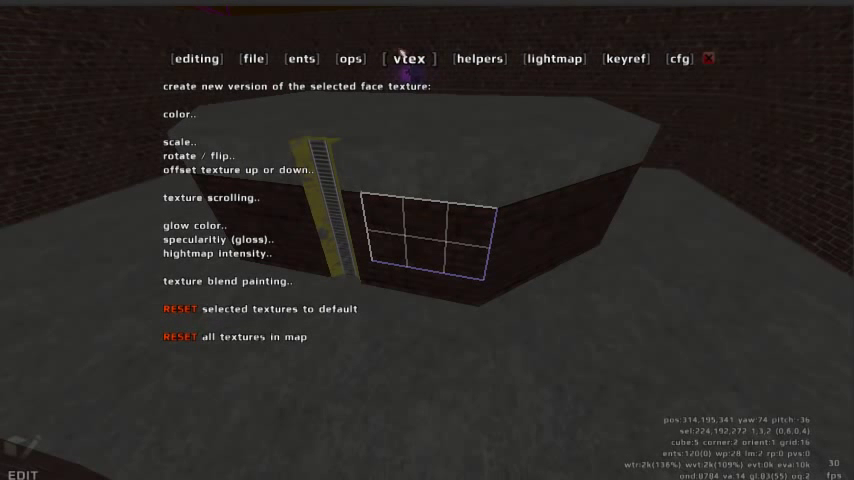
click(177, 114)
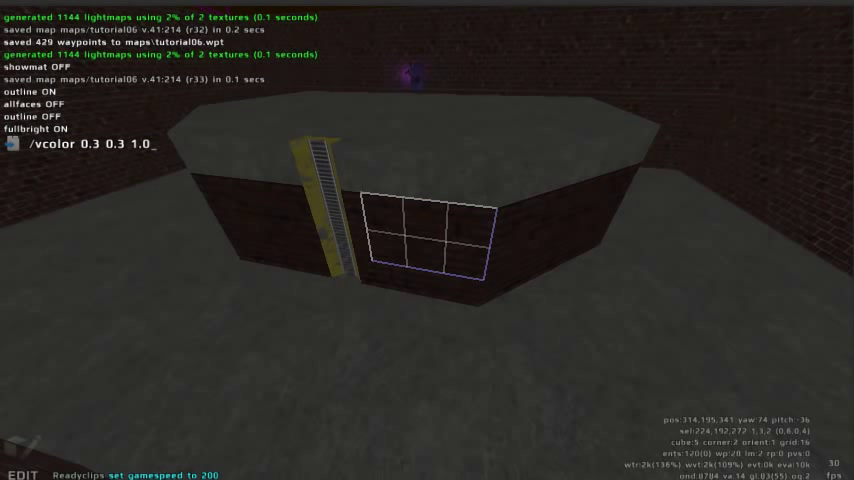
key(Return)
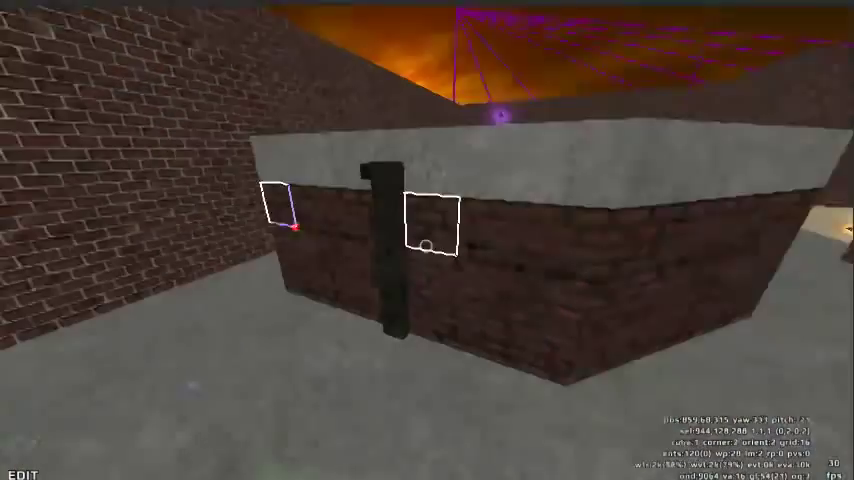
Step: Recolour the selected brick wall faces of the second base with a red vcolor
click(408, 58)
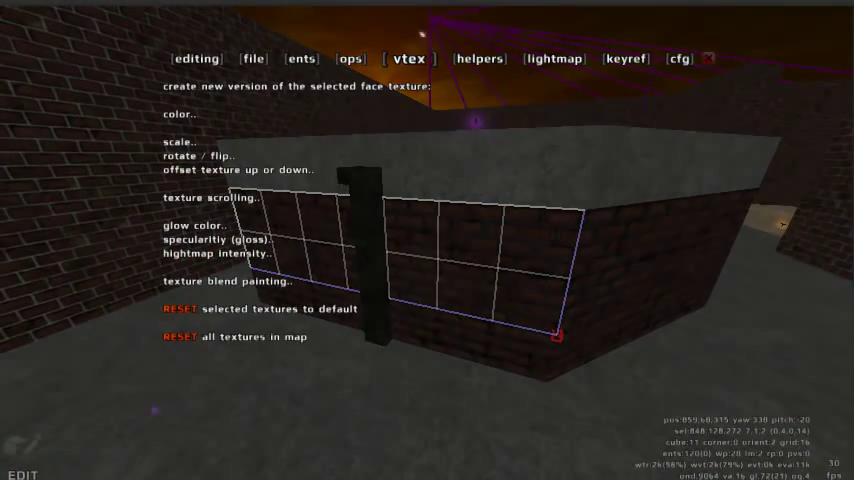
click(181, 114)
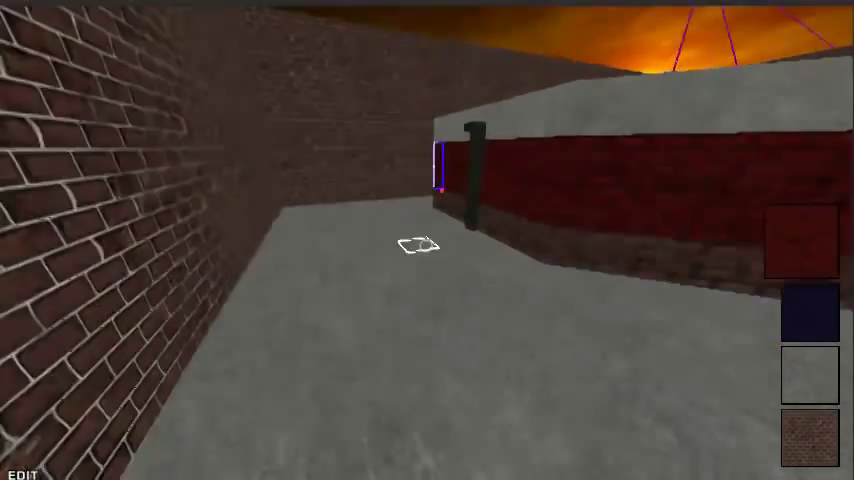
mouse_move(420, 247)
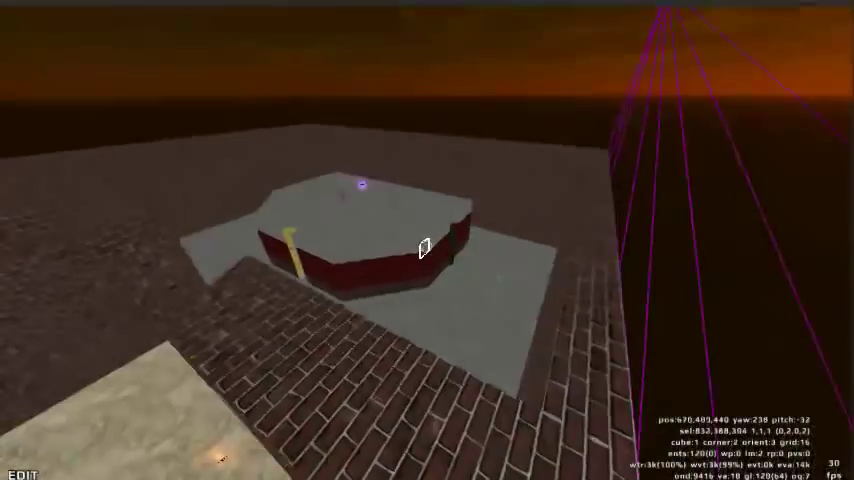
key(F7)
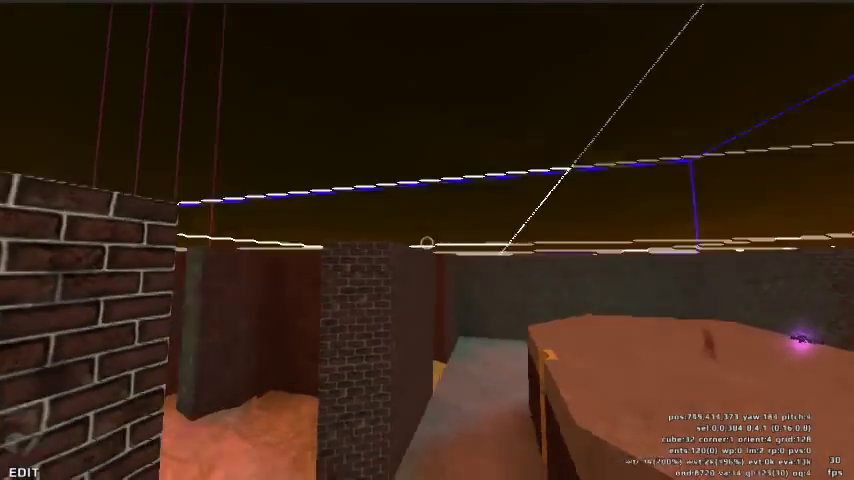
mouse_move(427, 240)
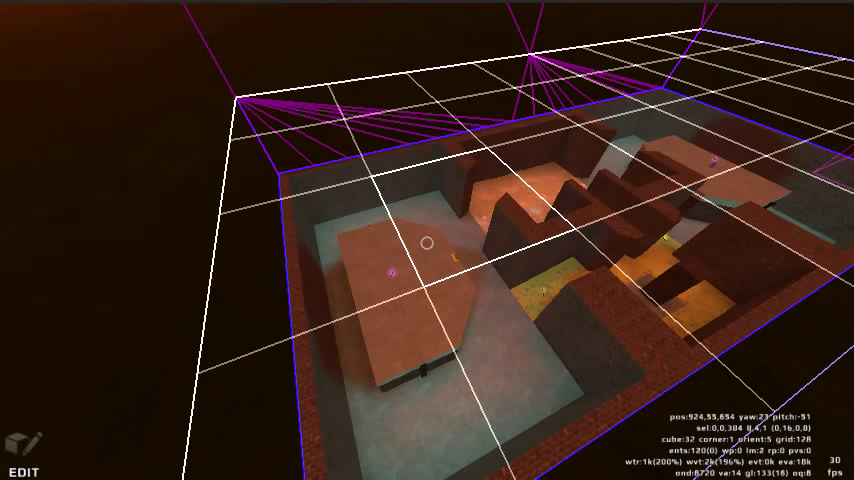
Step: Open the materials list from the editing tab and turn on material display
click(311, 55)
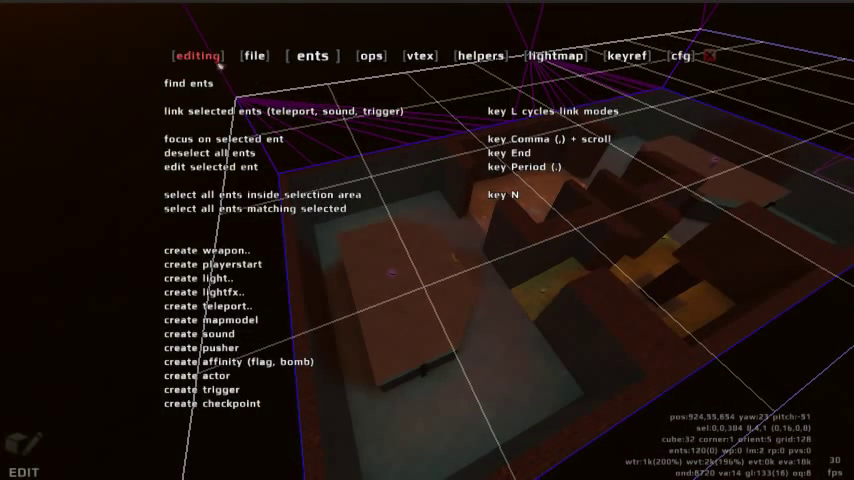
click(206, 55)
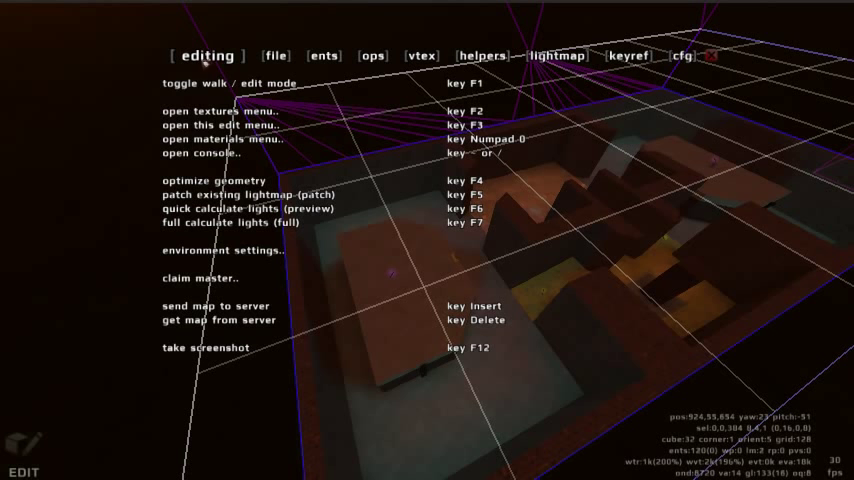
mouse_move(220, 138)
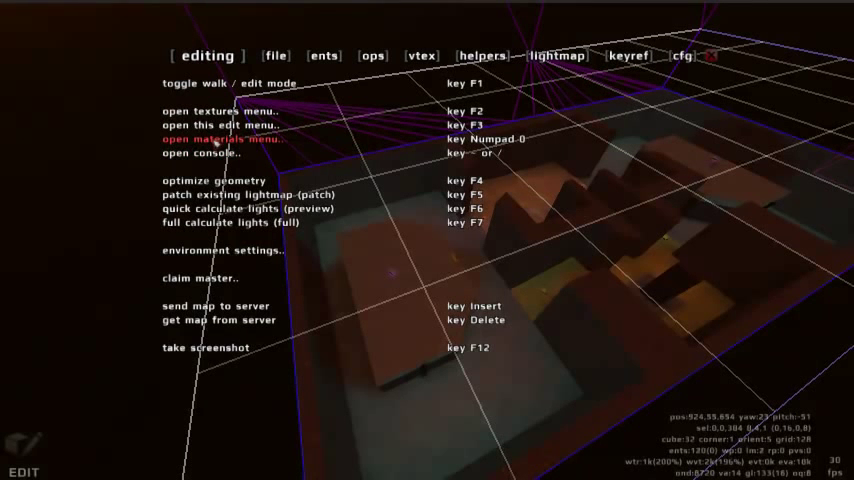
click(219, 139)
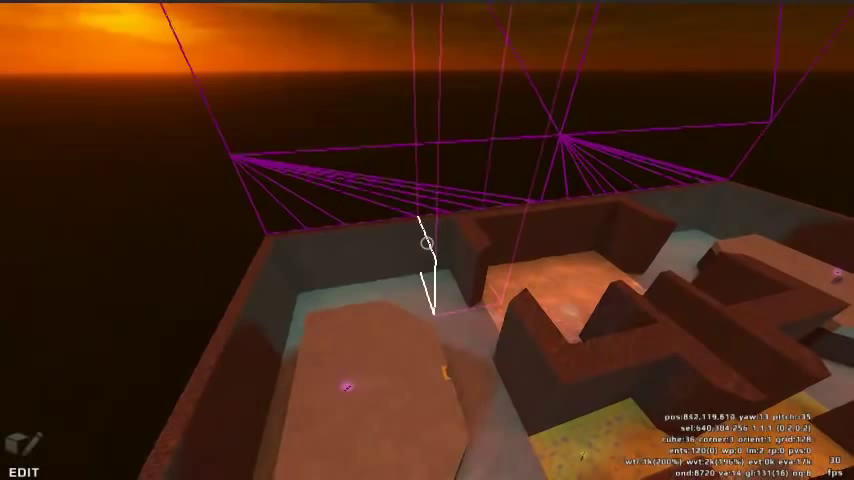
key(m)
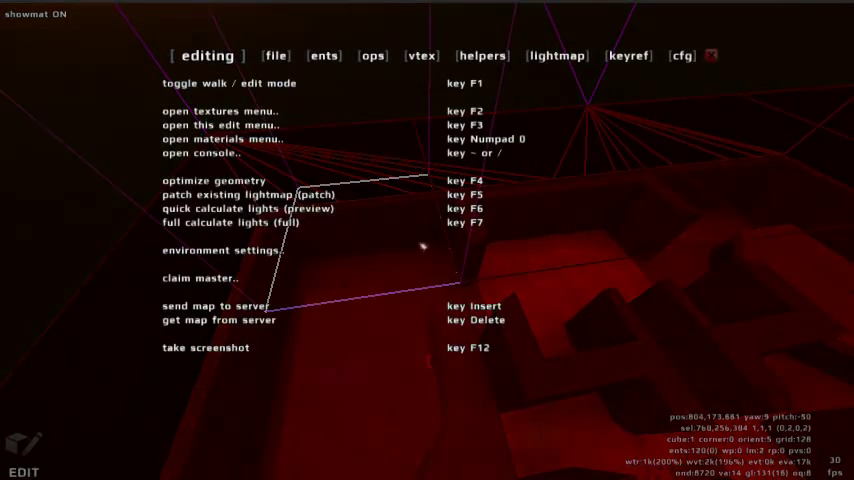
mouse_move(220, 139)
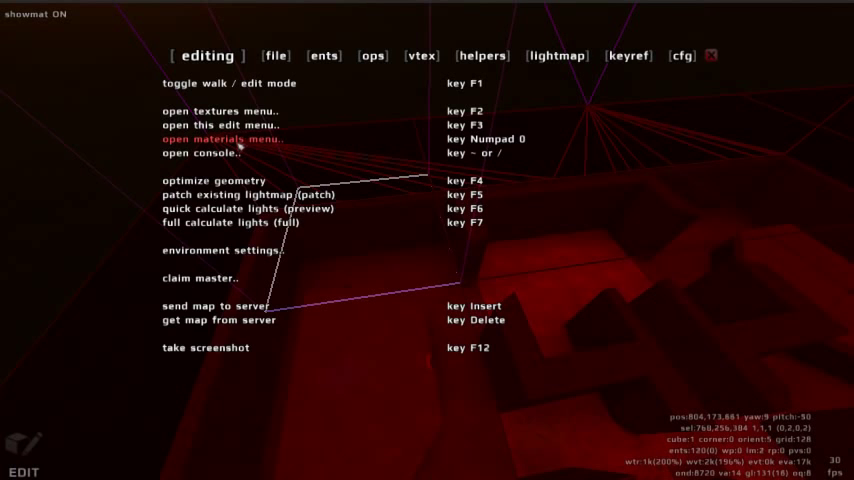
Step: Apply alclip material to the marked block from the materials list
click(220, 139)
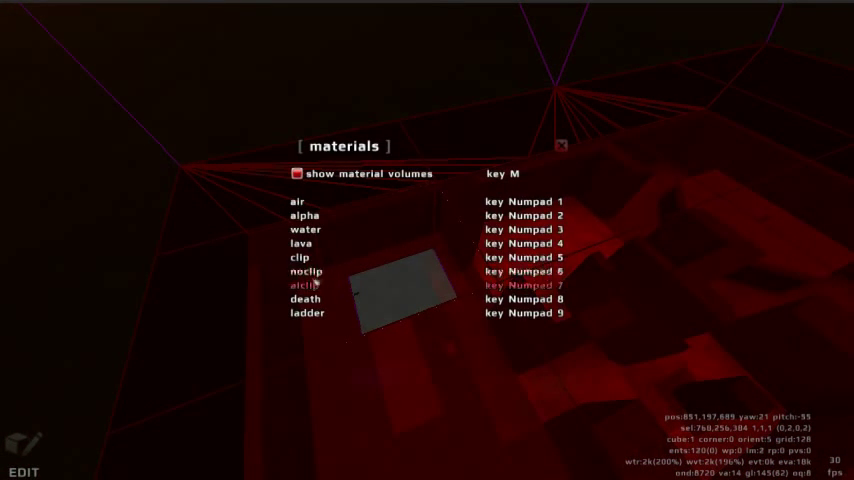
click(561, 146)
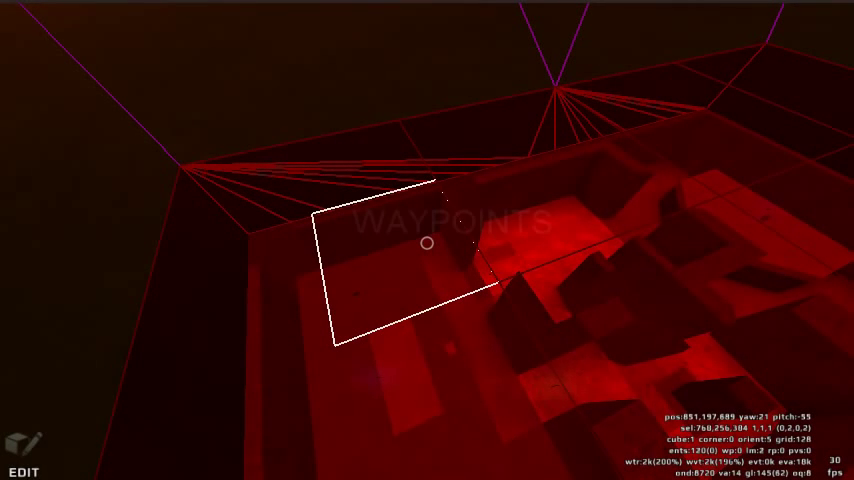
mouse_move(427, 242)
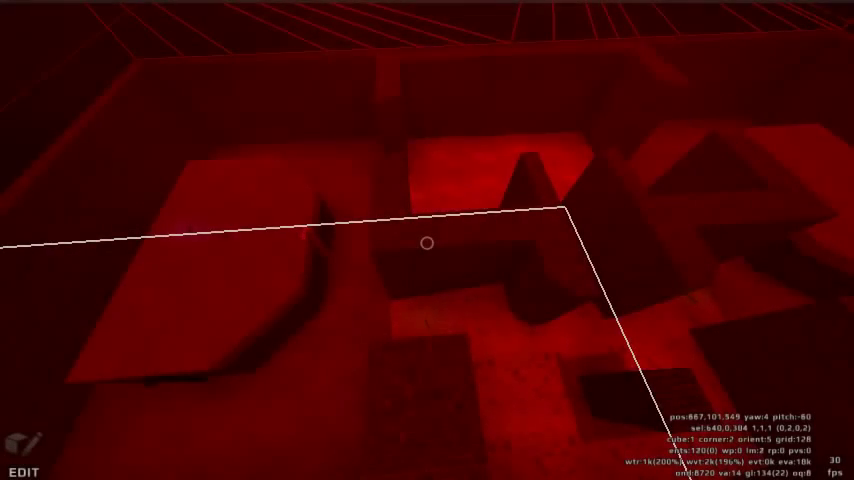
mouse_move(425, 242)
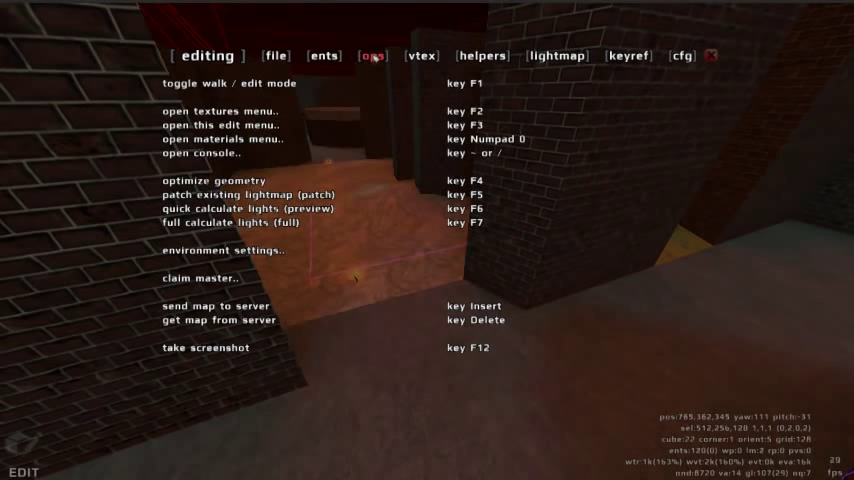
Step: Enable showing and creating waypoints at 200% game speed with minimum players 6
click(372, 55)
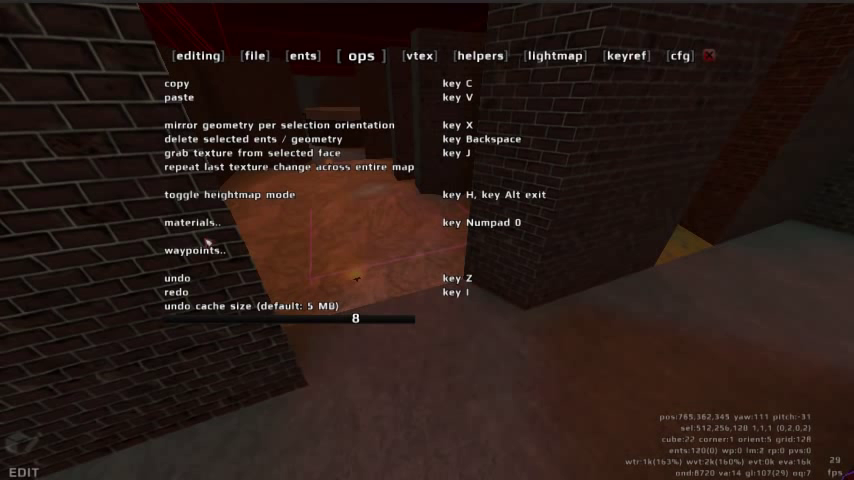
mouse_move(192, 250)
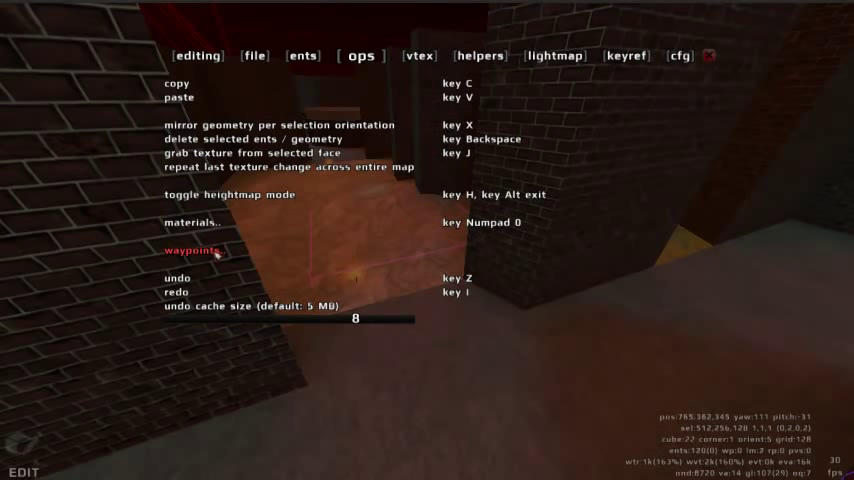
click(190, 250)
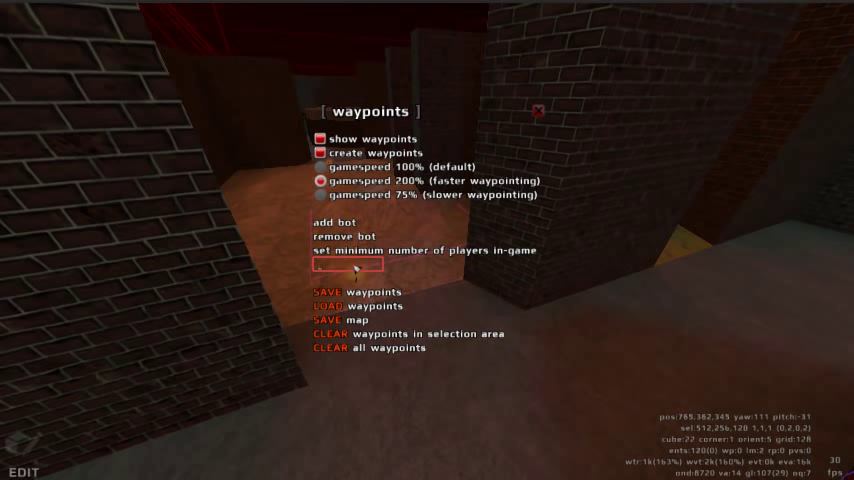
text(6)
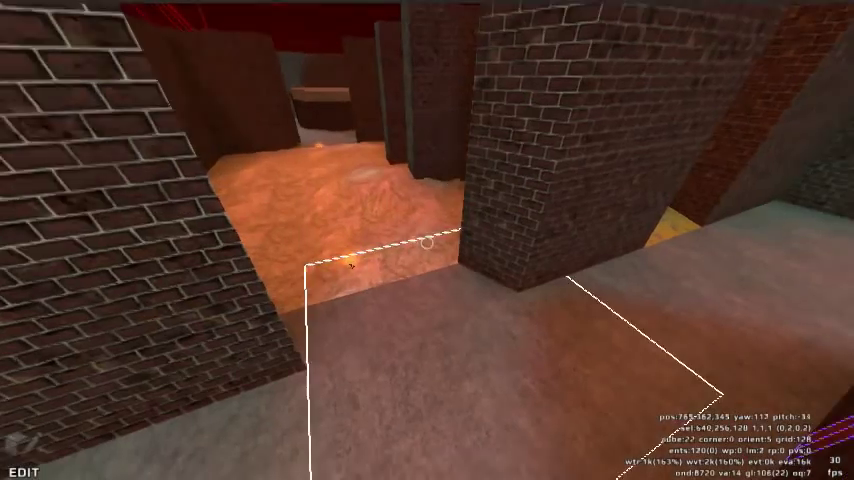
Step: Run through every area in play mode to lay waypoint trails, then return to editing
key(f1)
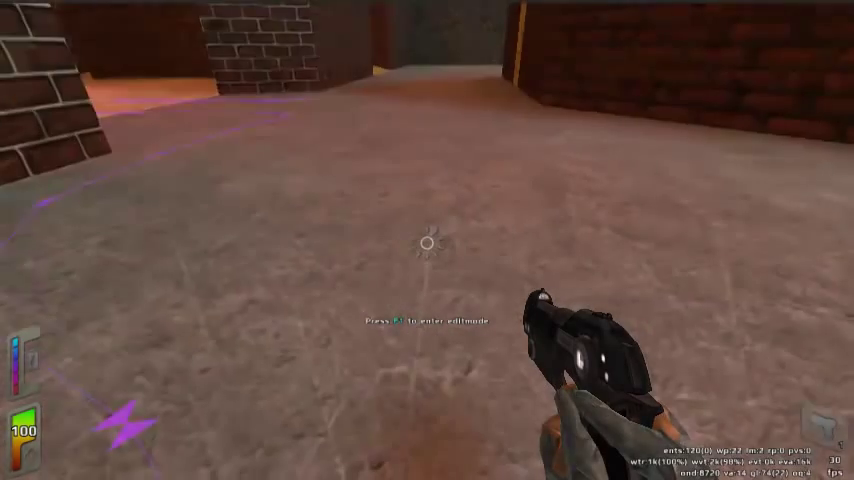
mouse_move(427, 240)
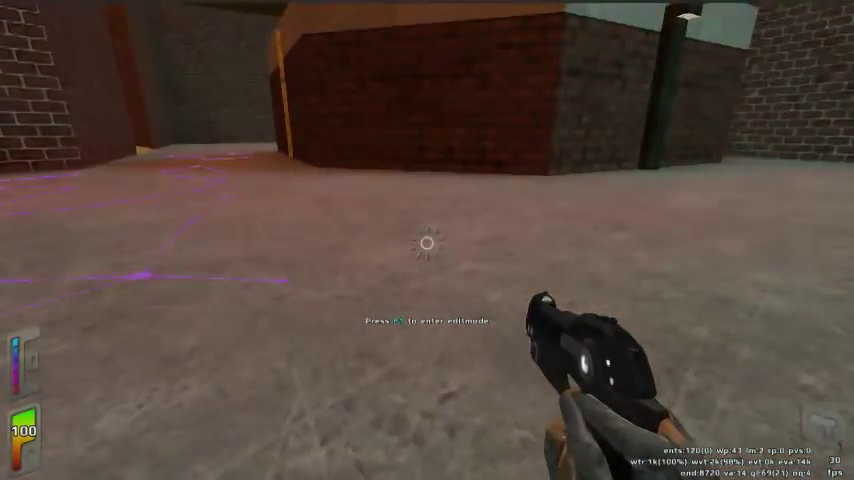
mouse_move(427, 240)
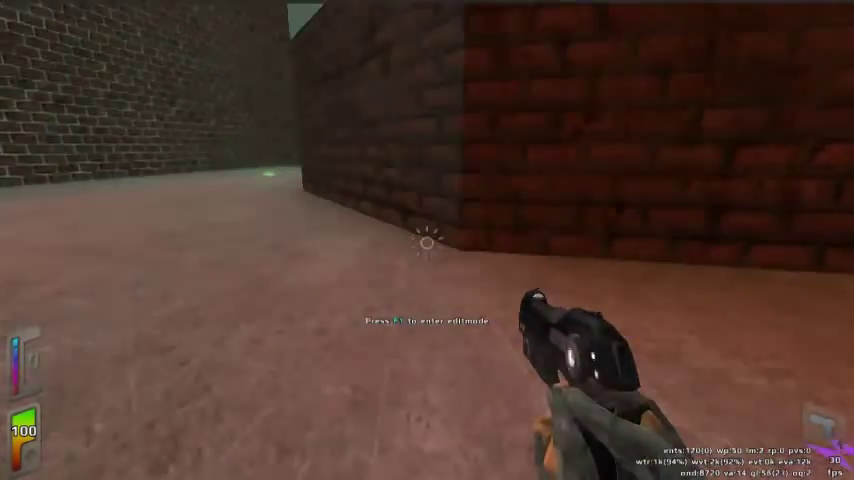
mouse_move(427, 240)
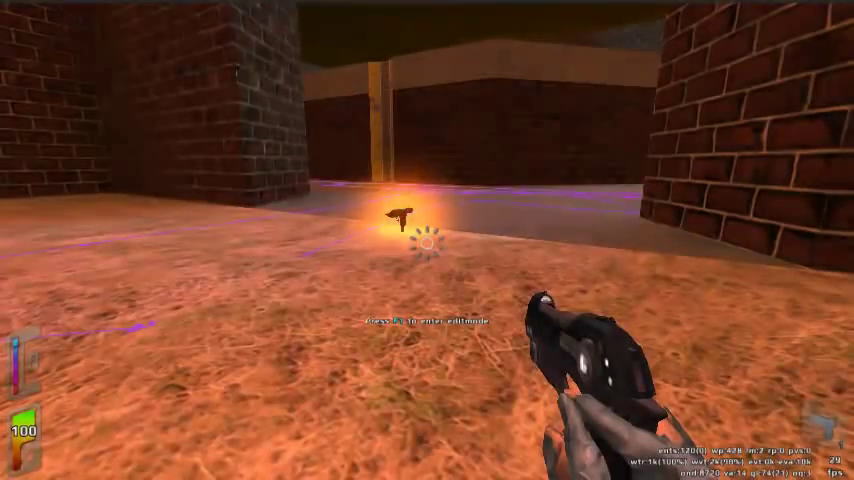
key(f1)
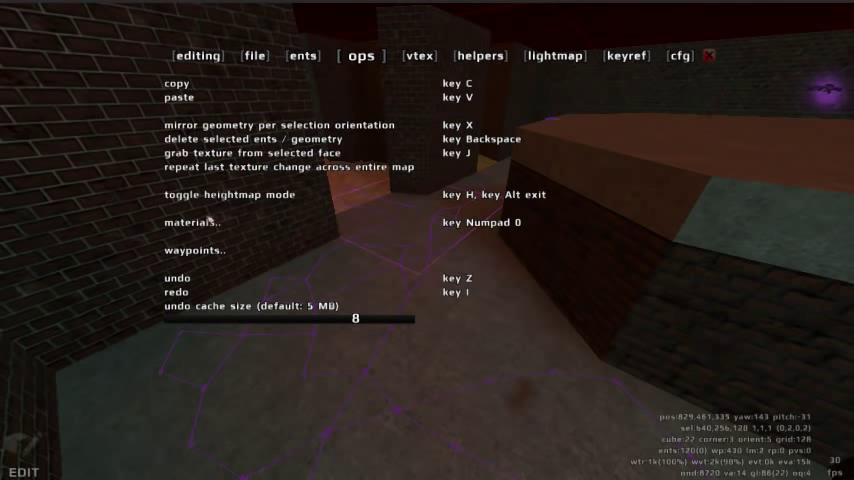
Step: Save waypoints from the ops tab's waypoints menu to the tutorial06 waypoint file
click(196, 250)
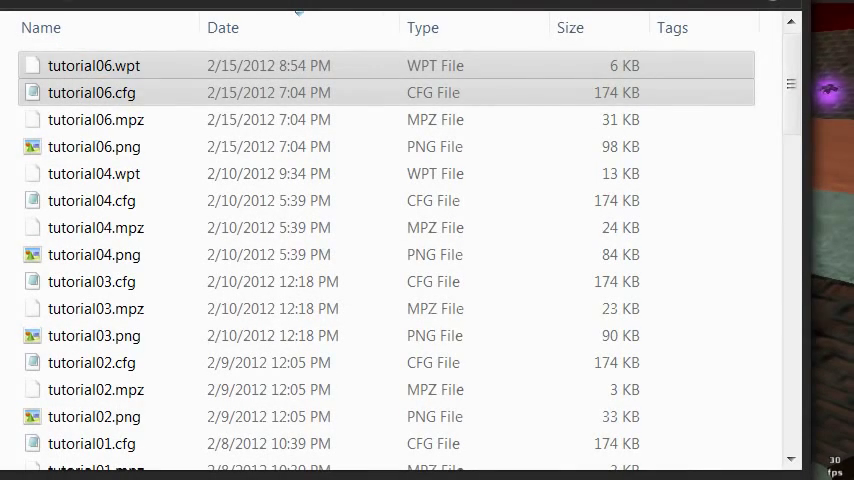
click(95, 119)
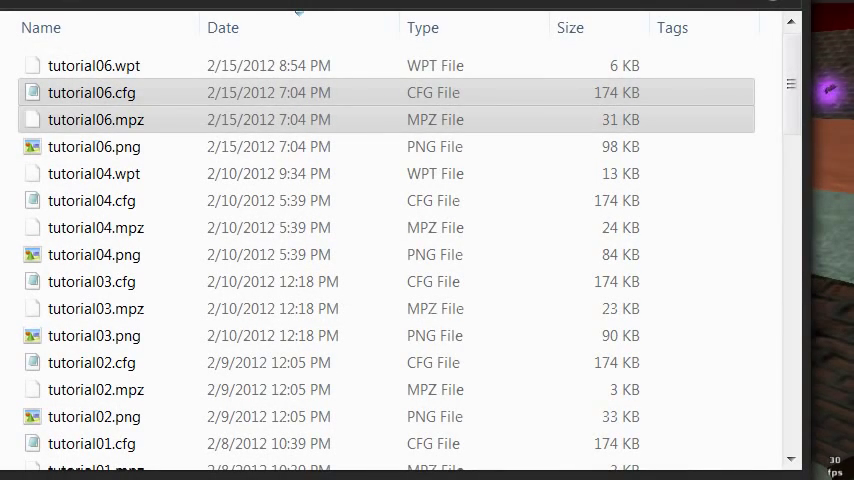
click(94, 146)
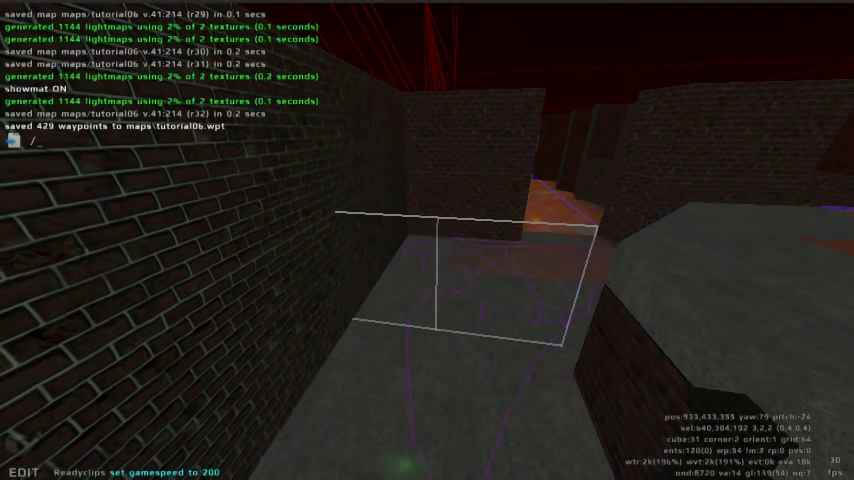
Step: Run the delselwaypoints console command to clear waypoints in the selected corridor block
text(de)
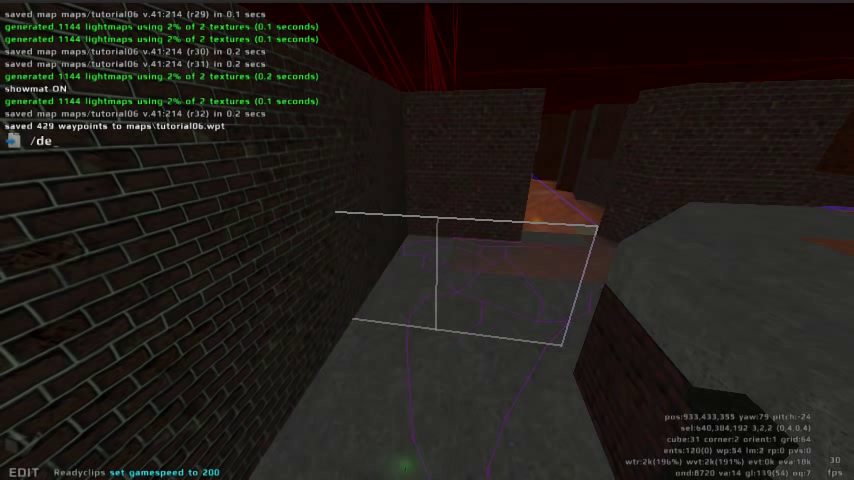
text(lsel)
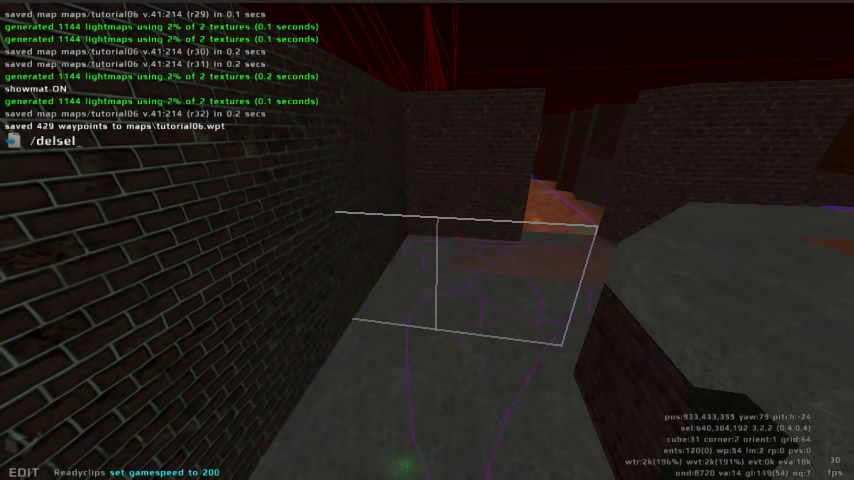
text(waypoints)
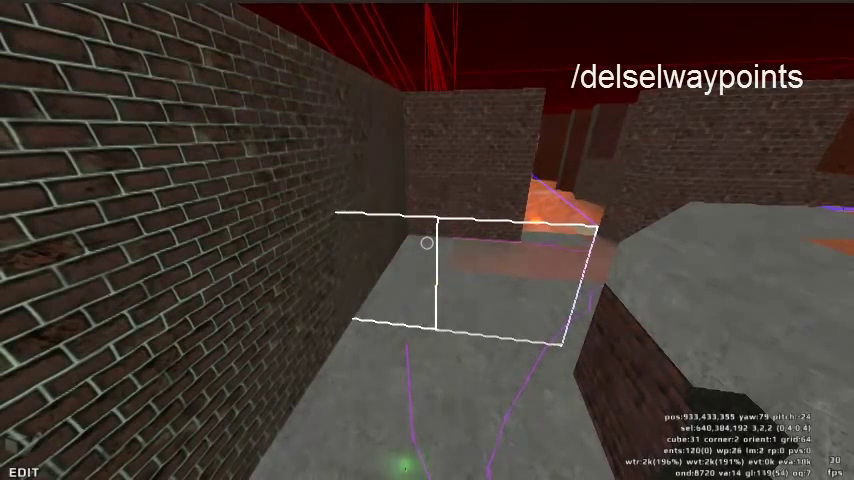
mouse_move(427, 240)
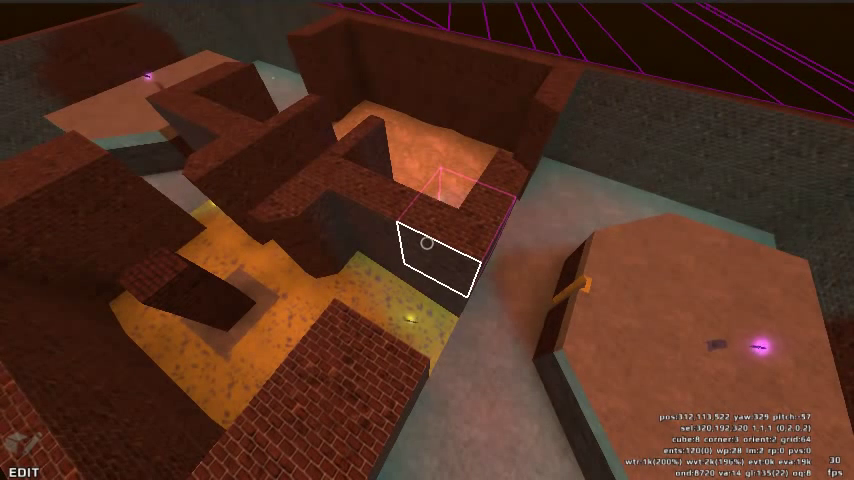
Step: Open the main menu over the map with Escape
key(escape)
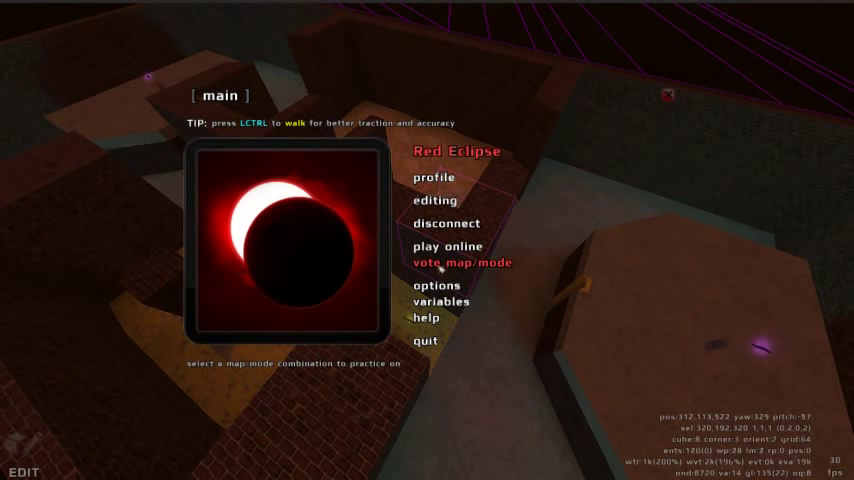